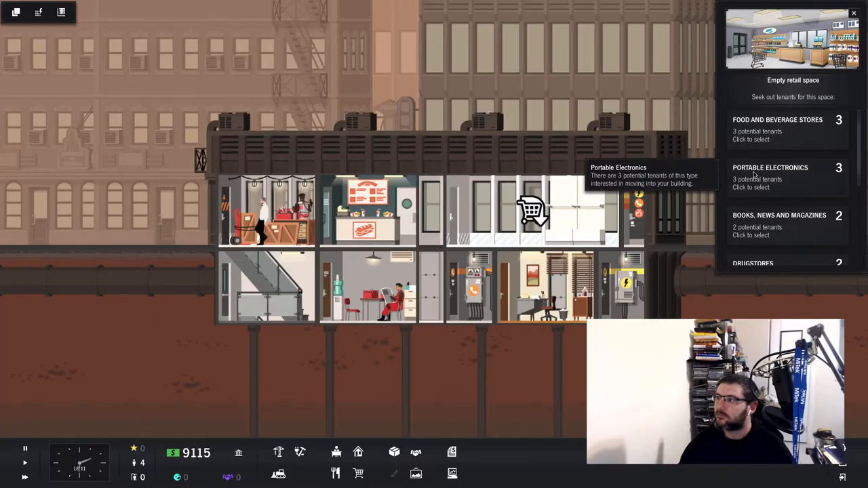
Browse Food and Beverage Store candidates for the empty retail space without choosing one.
click(778, 219)
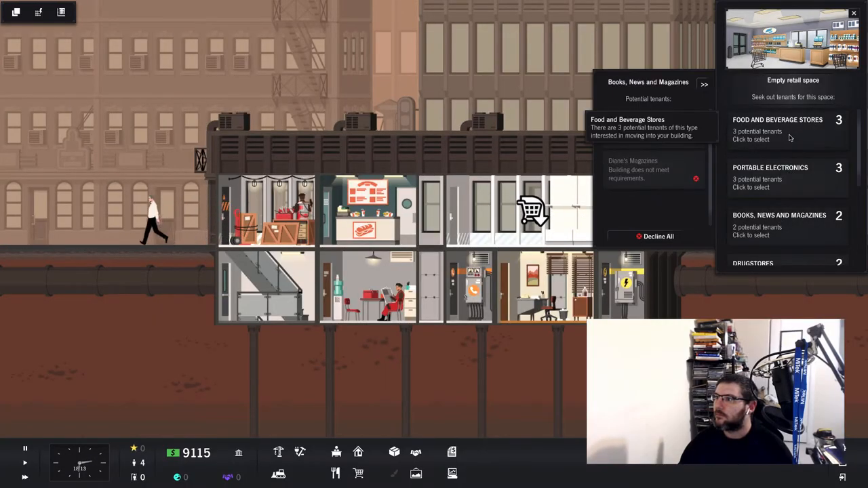
click(778, 129)
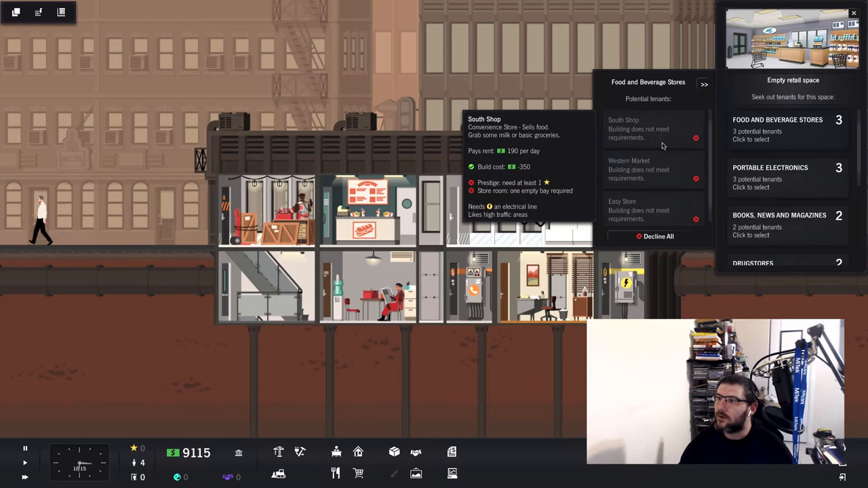
mouse_move(662, 175)
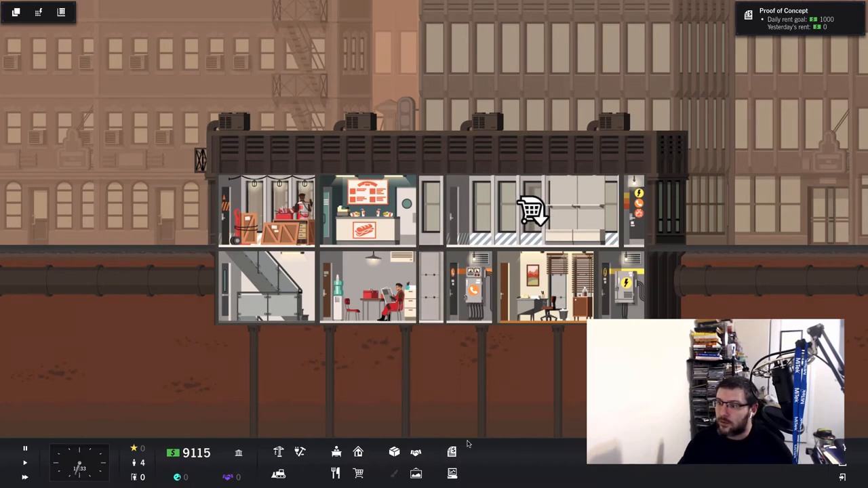
mouse_move(452, 474)
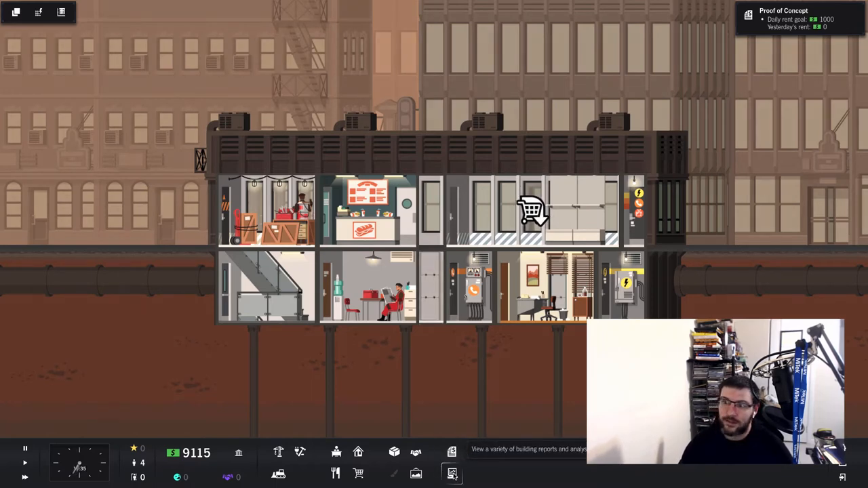
click(358, 474)
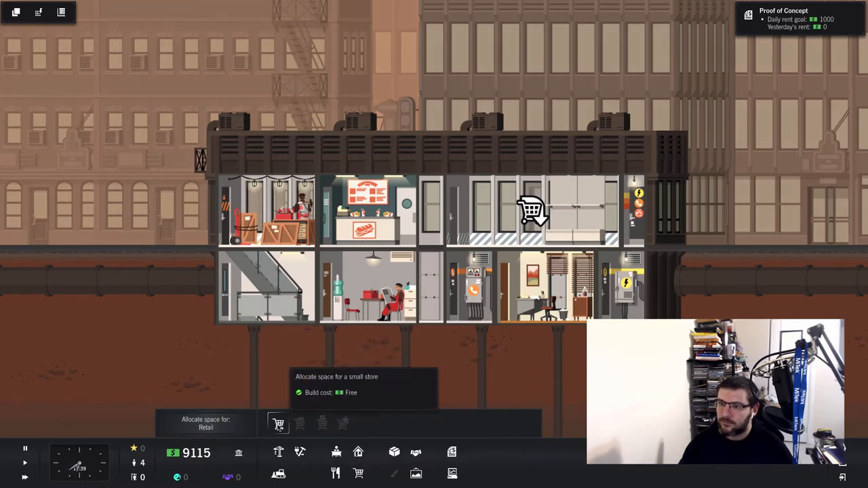
click(278, 423)
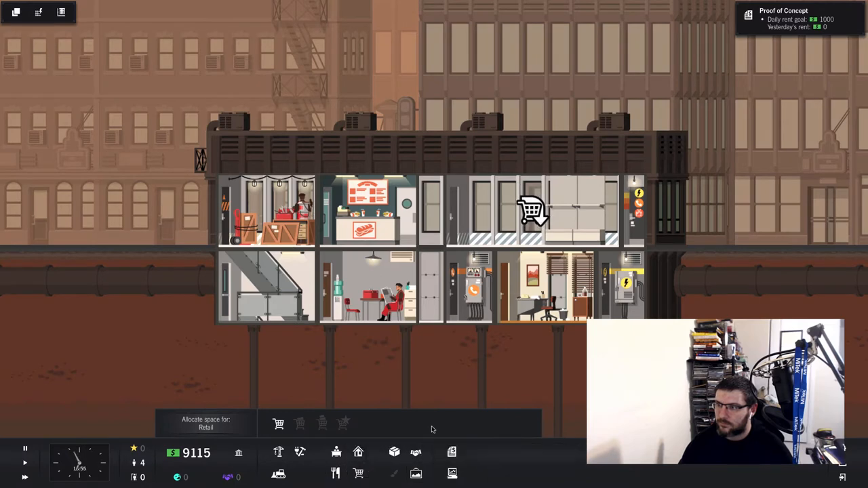
click(532, 210)
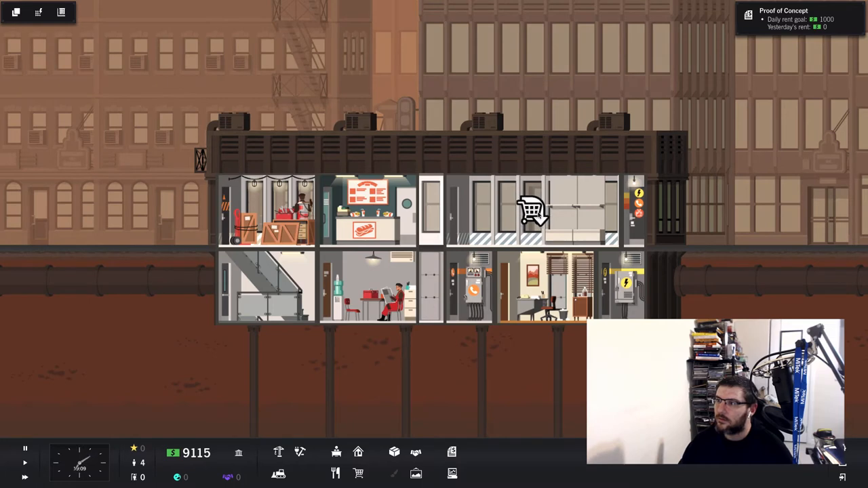
click(532, 210)
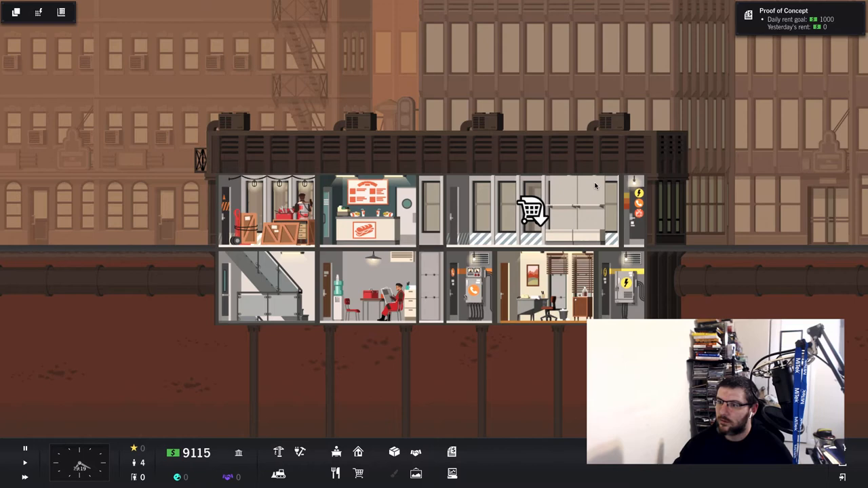
mouse_move(393, 453)
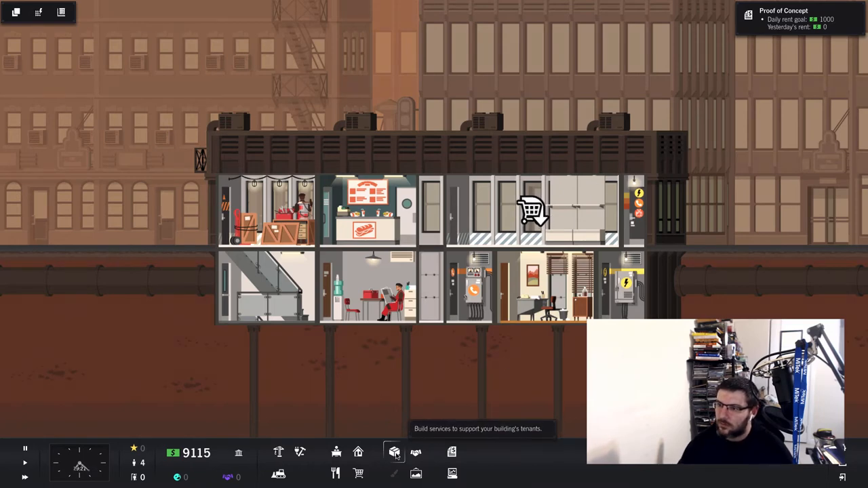
Look through the Office Services catalog under Services and close it without building anything.
click(393, 453)
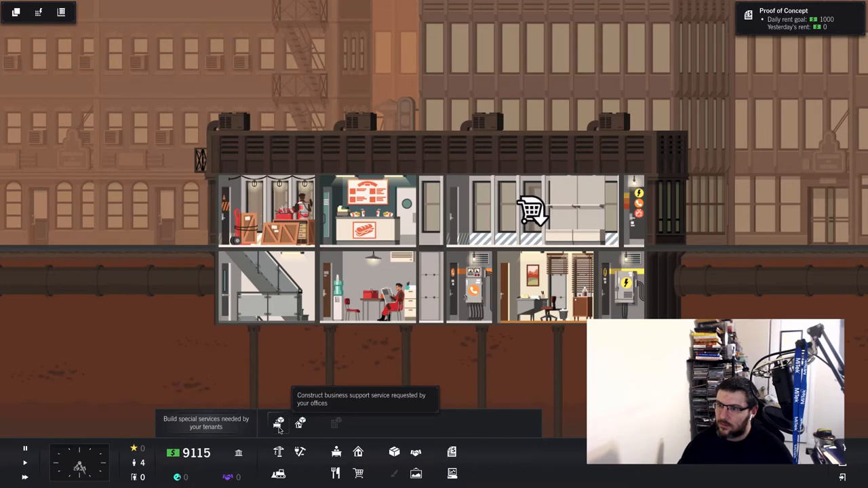
click(279, 423)
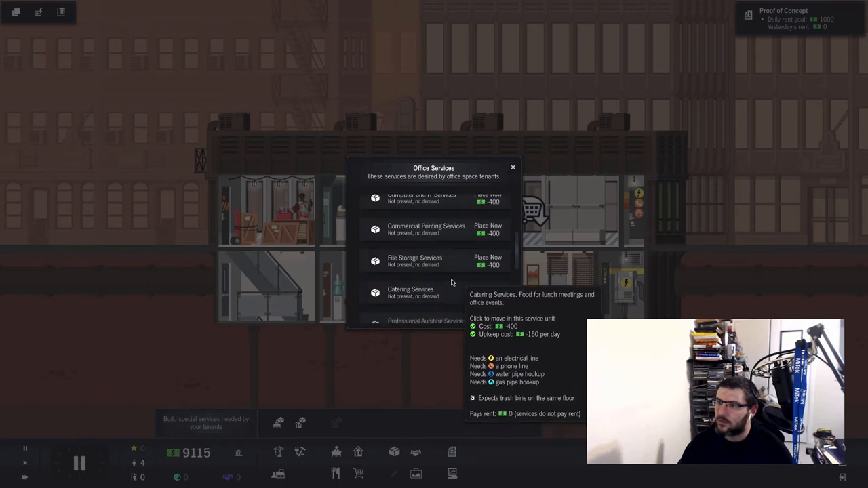
scroll(down, 3)
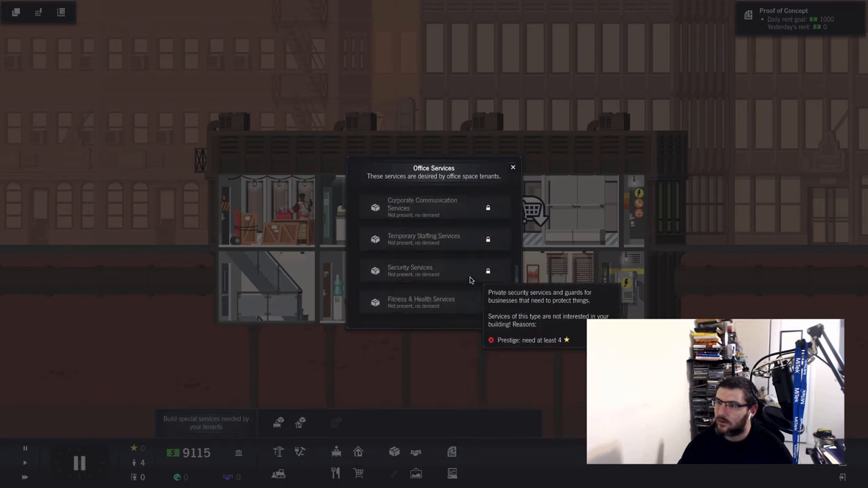
scroll(down, 3)
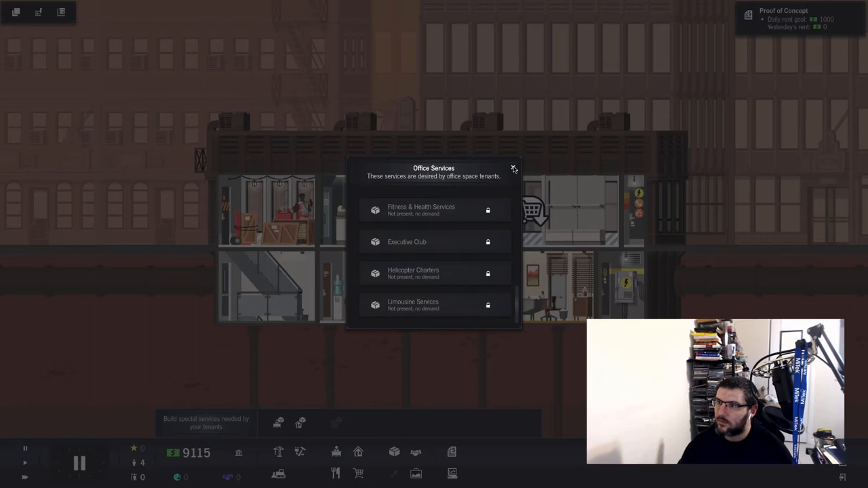
click(513, 168)
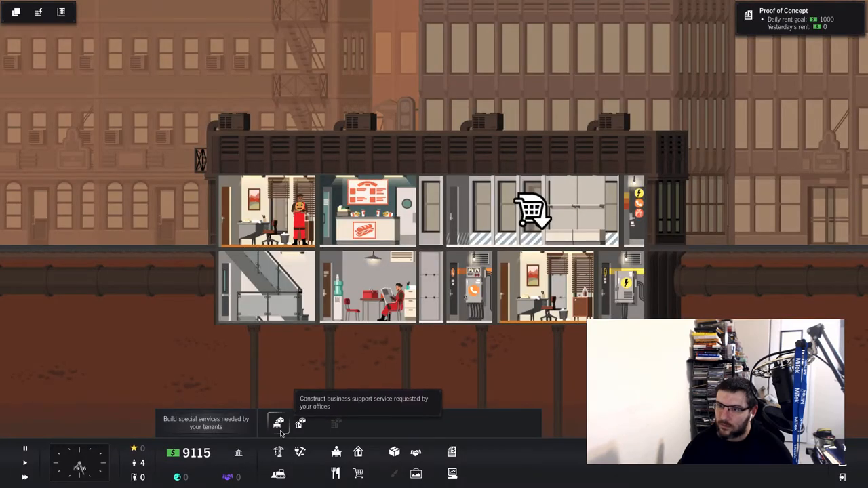
Bring up the Infrastructure build options and select Add Floor.
click(277, 423)
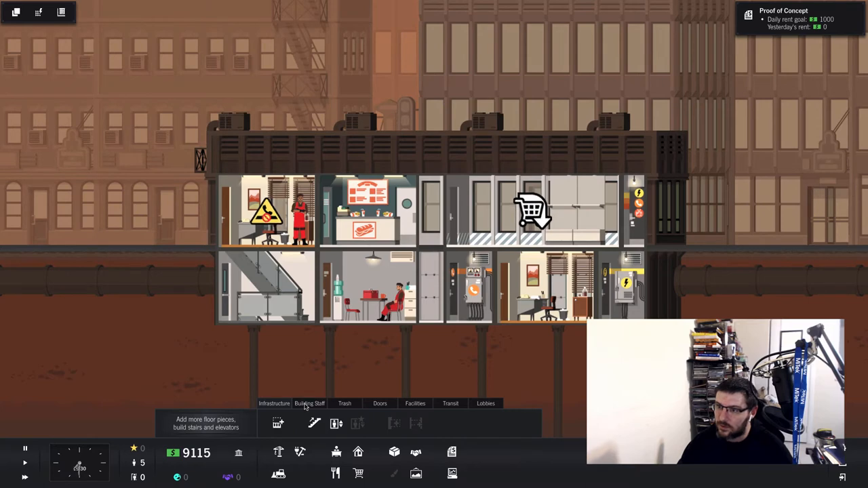
mouse_move(277, 424)
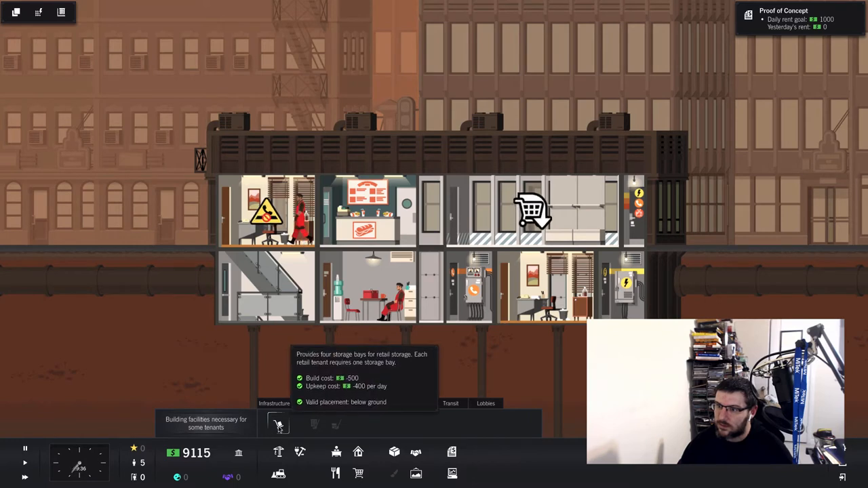
click(278, 425)
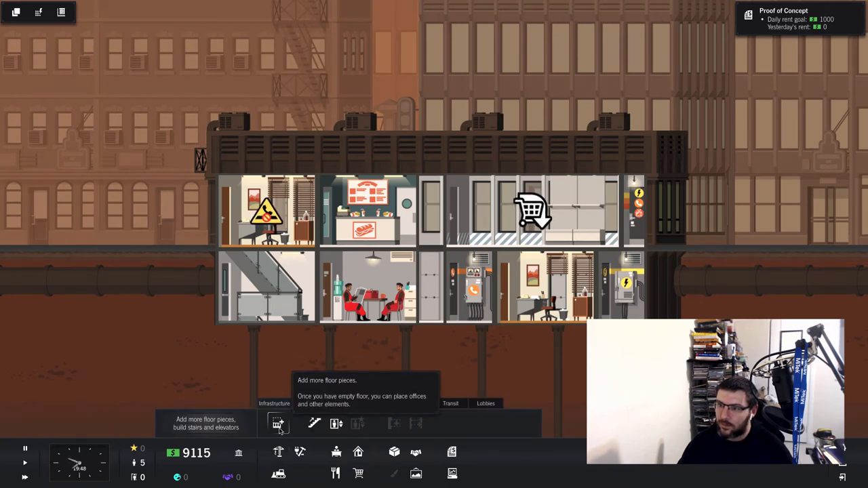
click(276, 424)
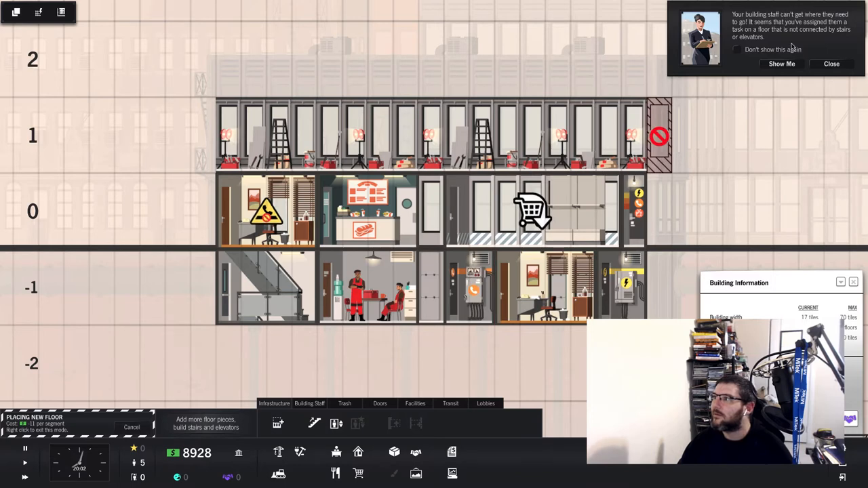
mouse_move(826, 46)
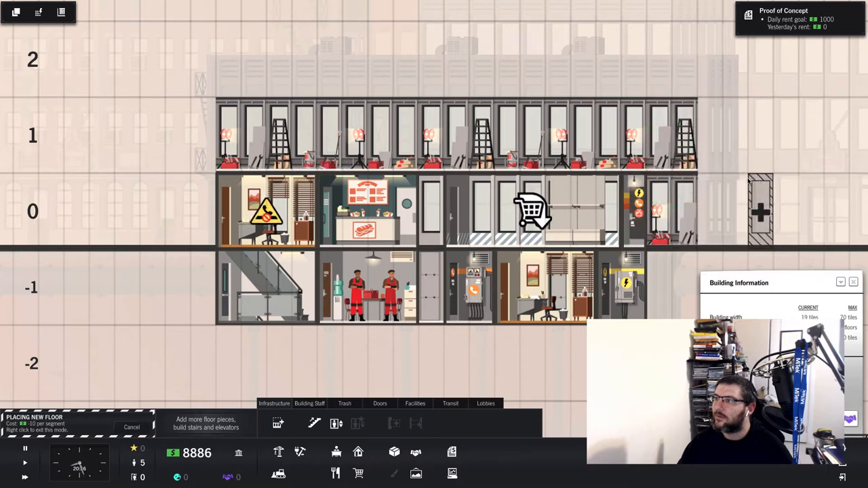
Extend the ground floor one bay right and place an elevator in the new bay.
click(518, 288)
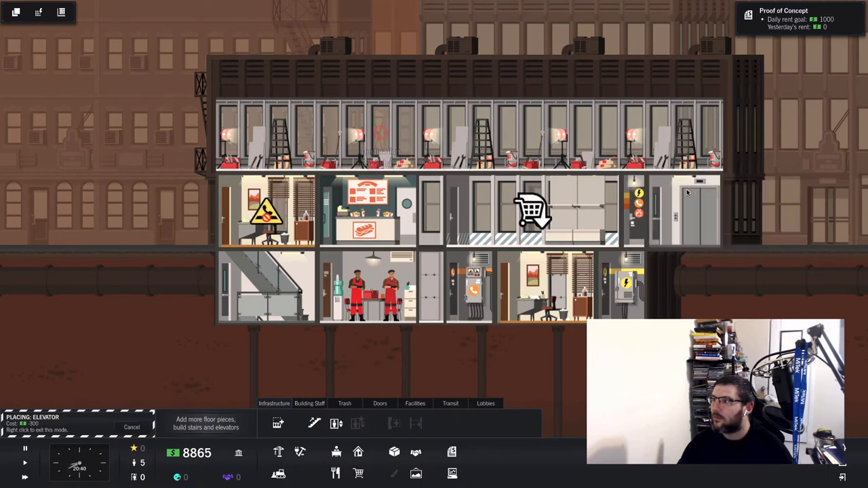
click(685, 136)
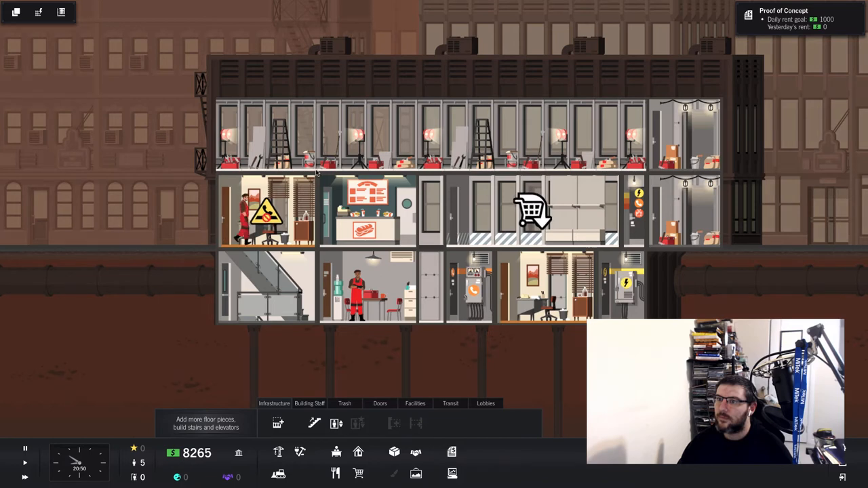
click(266, 214)
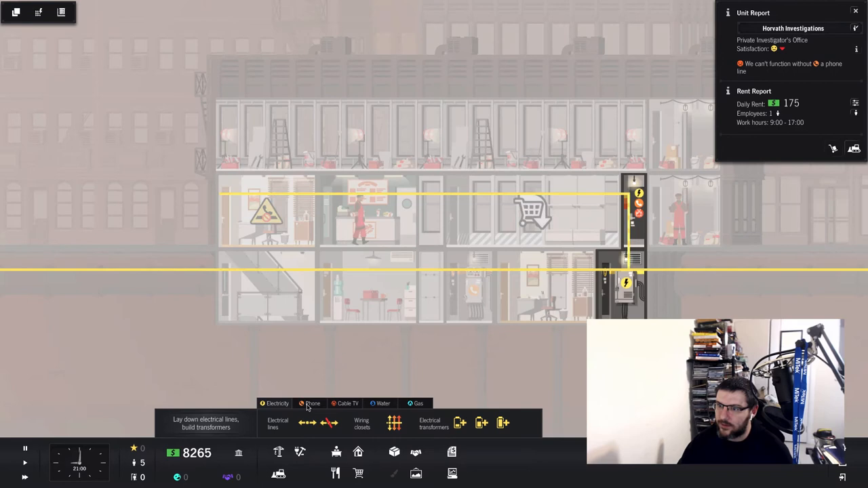
Lay a phone line across floor 0 toward the wiring closet, costing about 195.
click(312, 405)
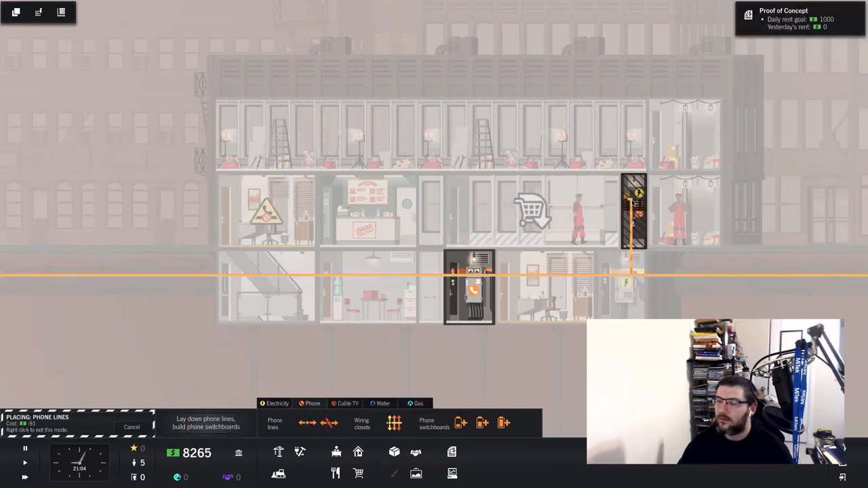
drag(634, 206, 278, 206)
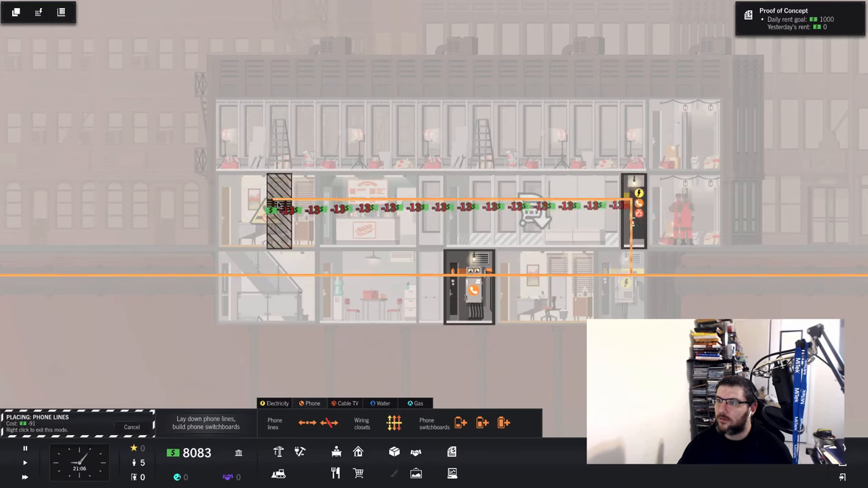
click(278, 207)
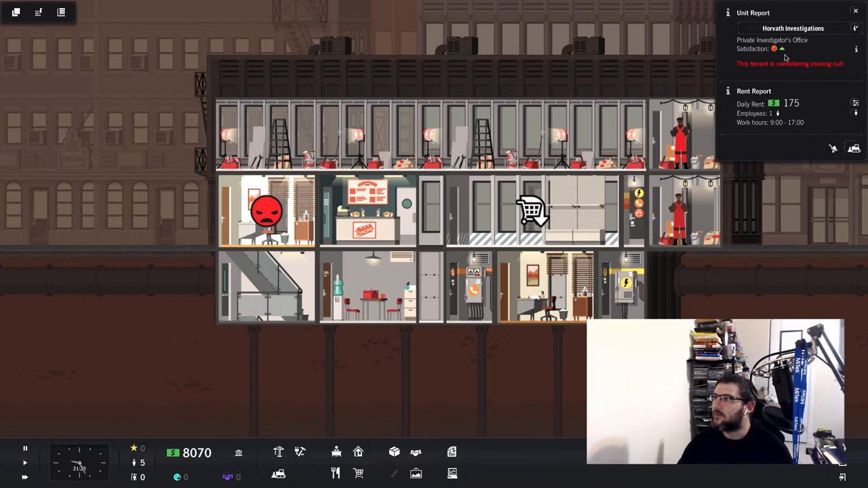
mouse_move(795, 61)
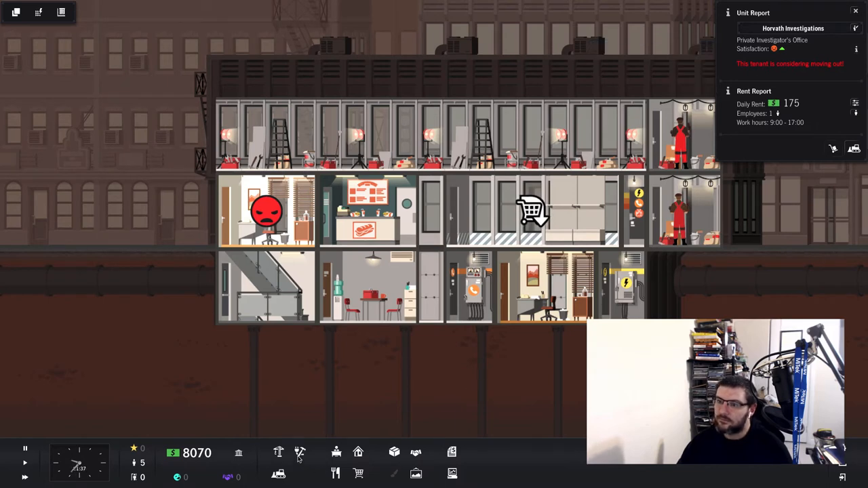
mouse_move(337, 453)
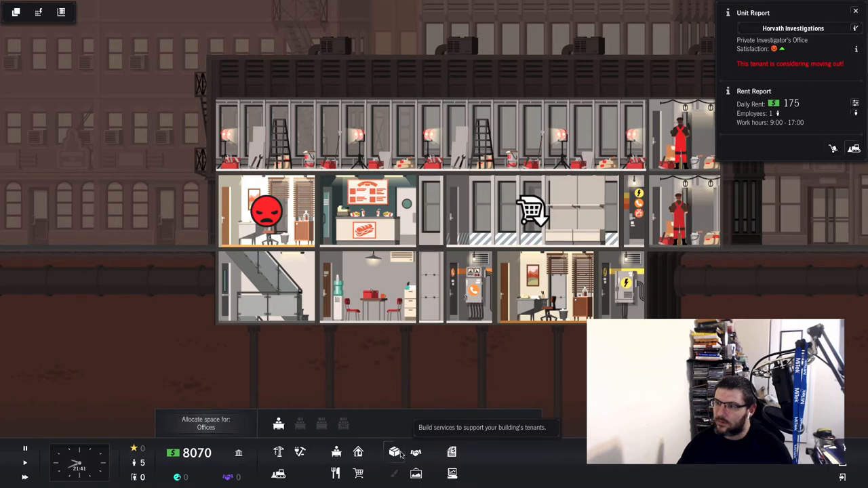
Start positioning a courier service from the Services menu.
click(394, 453)
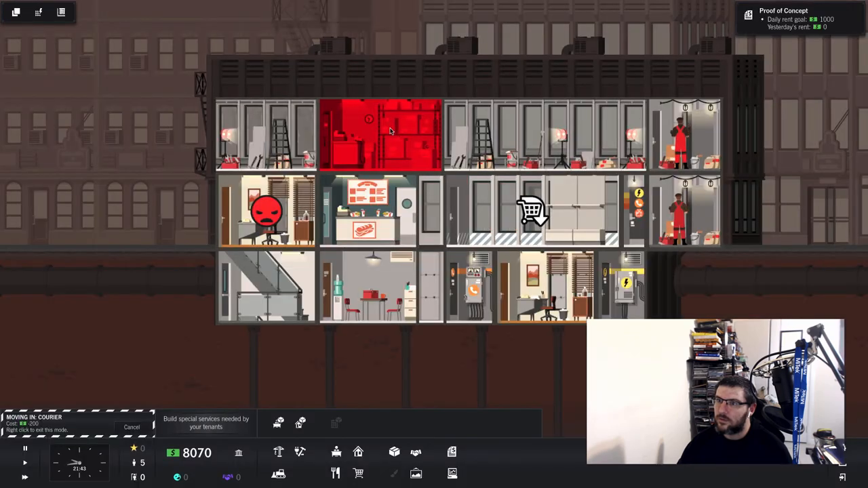
mouse_move(332, 135)
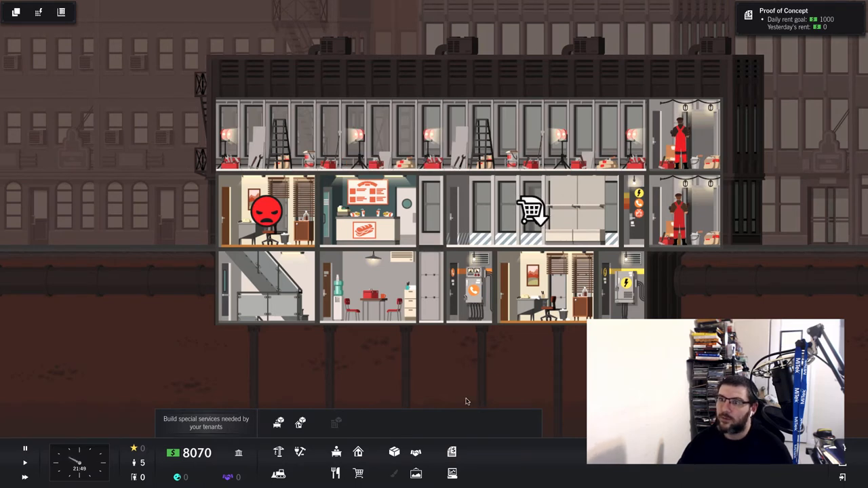
mouse_move(562, 366)
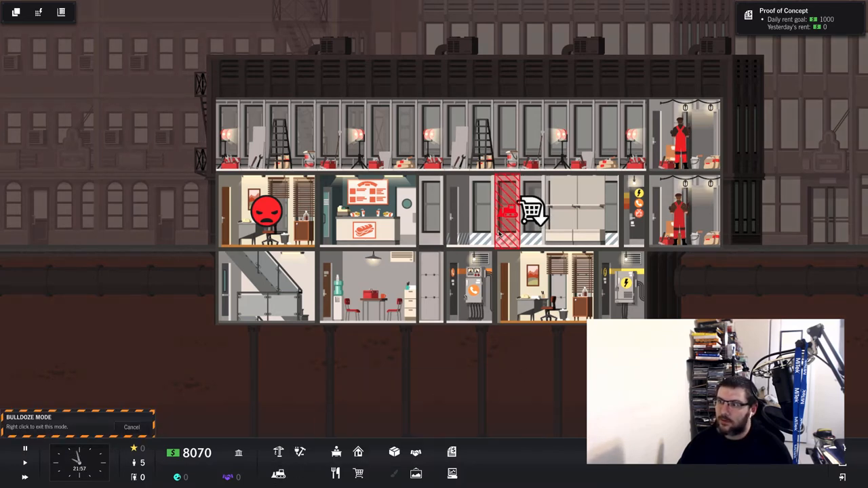
Bulldoze the empty middle-floor unit and place a Courier service there for 200.
click(532, 210)
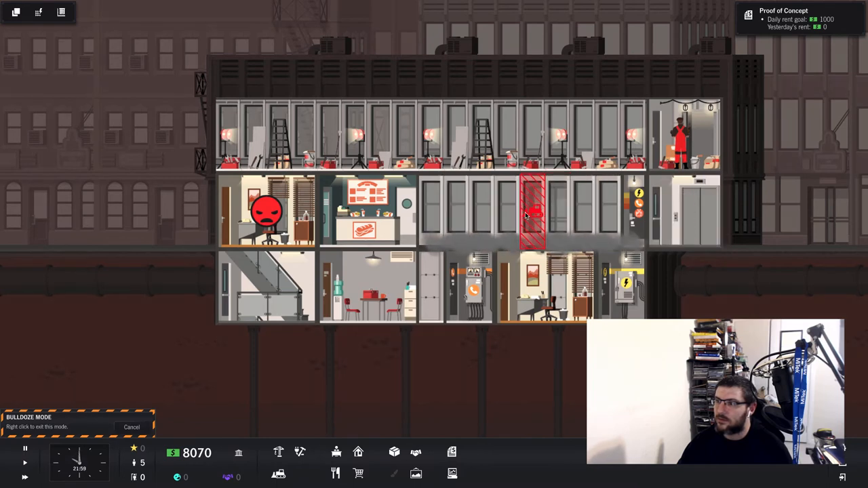
click(336, 454)
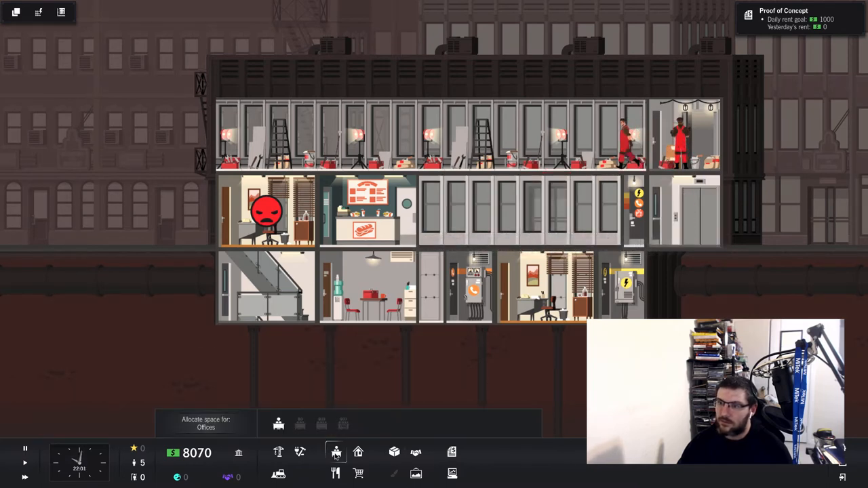
click(278, 424)
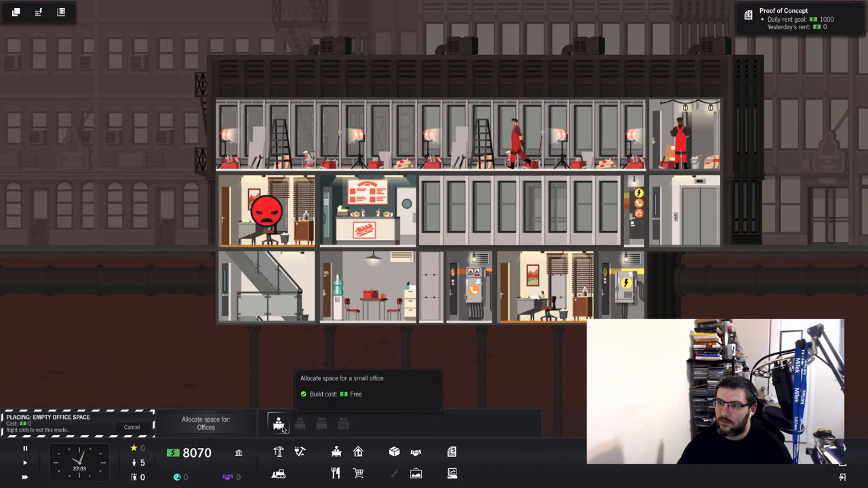
click(278, 423)
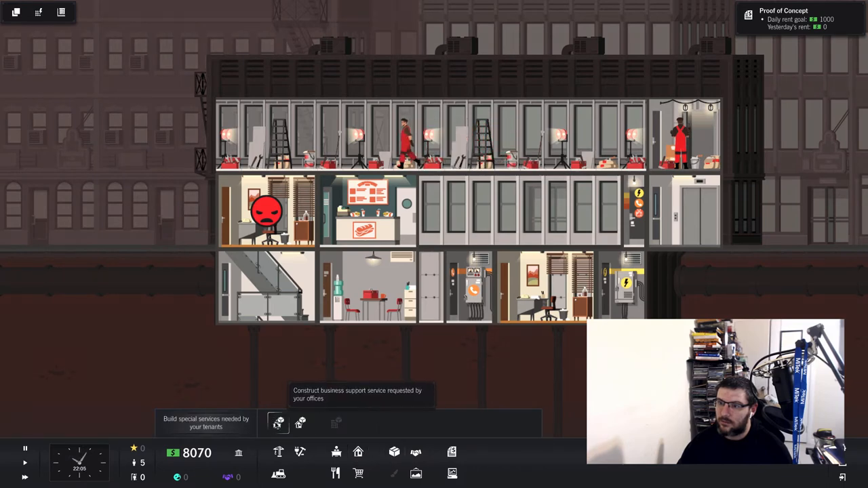
click(277, 423)
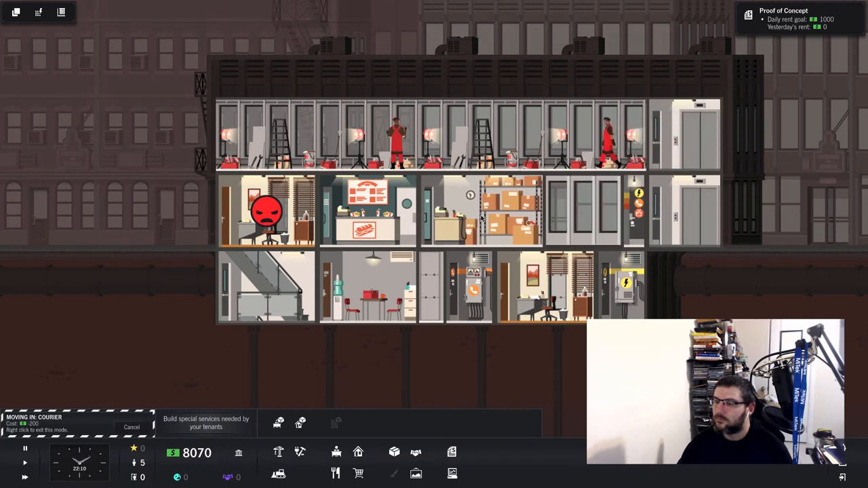
click(128, 228)
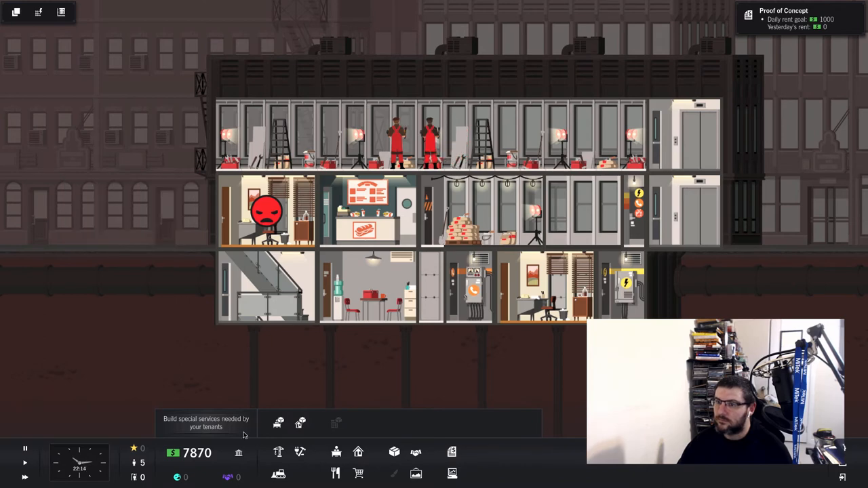
Glance at the Office Services list again and dismiss it.
click(279, 424)
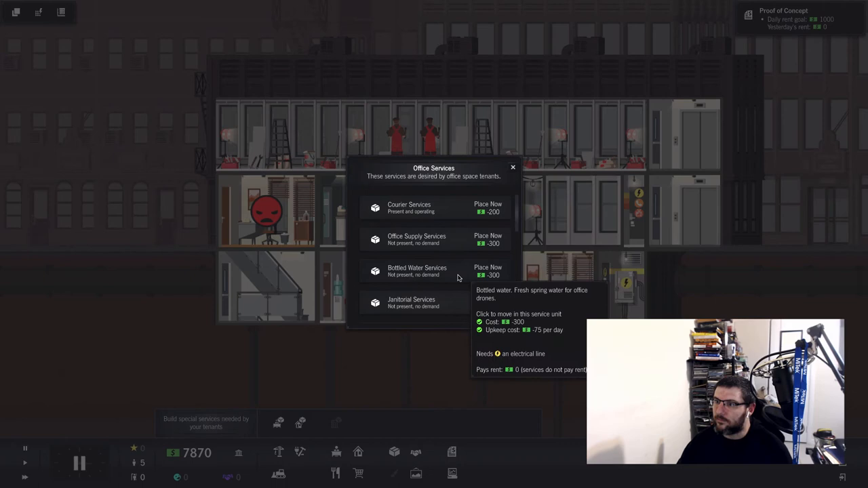
click(513, 168)
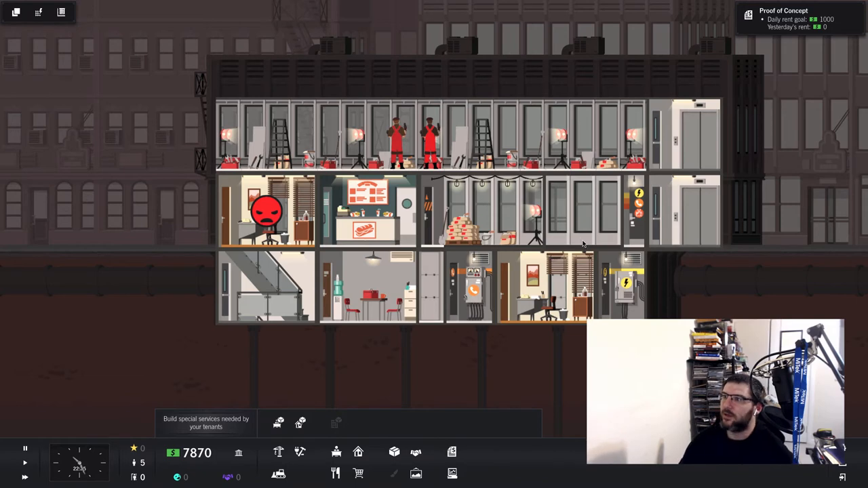
Add a Wiring Closet in the utility shaft beside the elevator, bringing funds to 7,820.
click(470, 287)
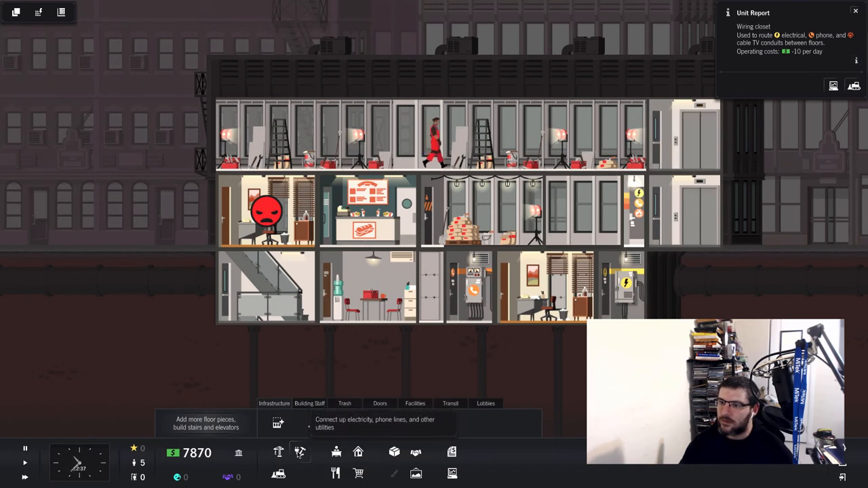
click(300, 453)
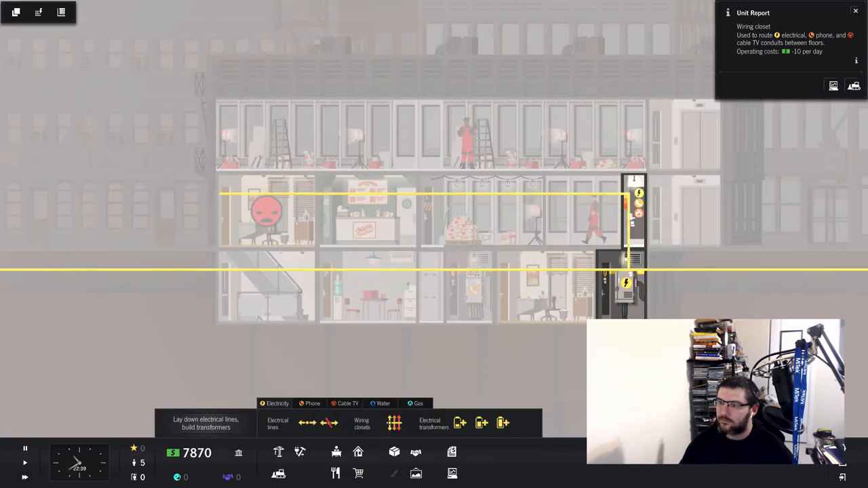
mouse_move(393, 423)
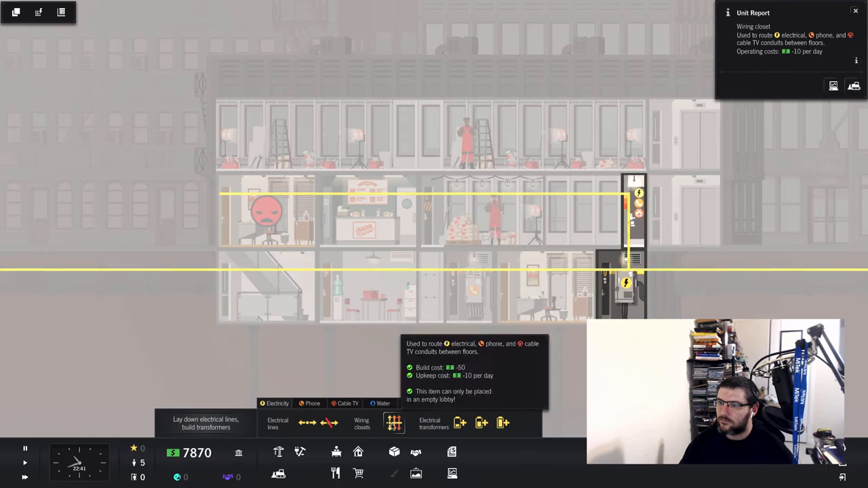
click(394, 423)
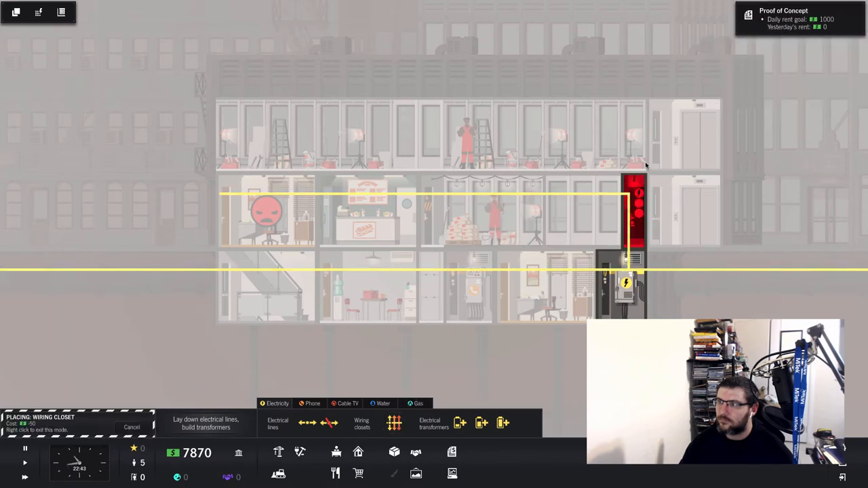
click(637, 136)
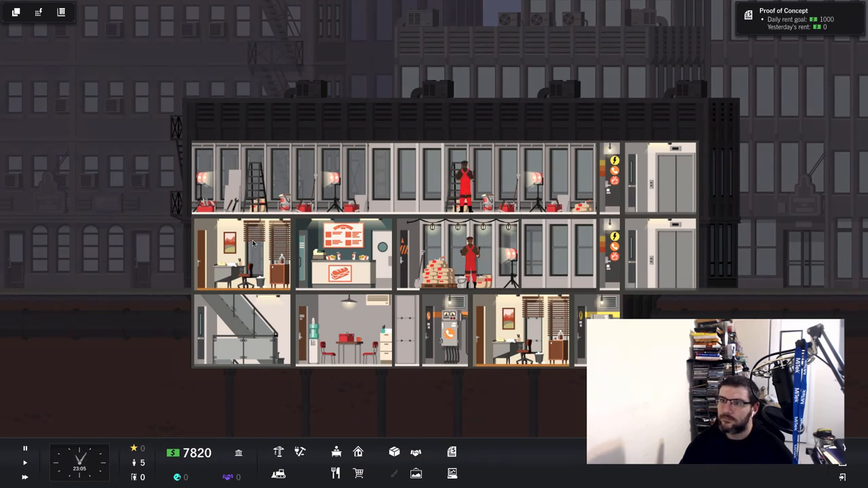
click(244, 255)
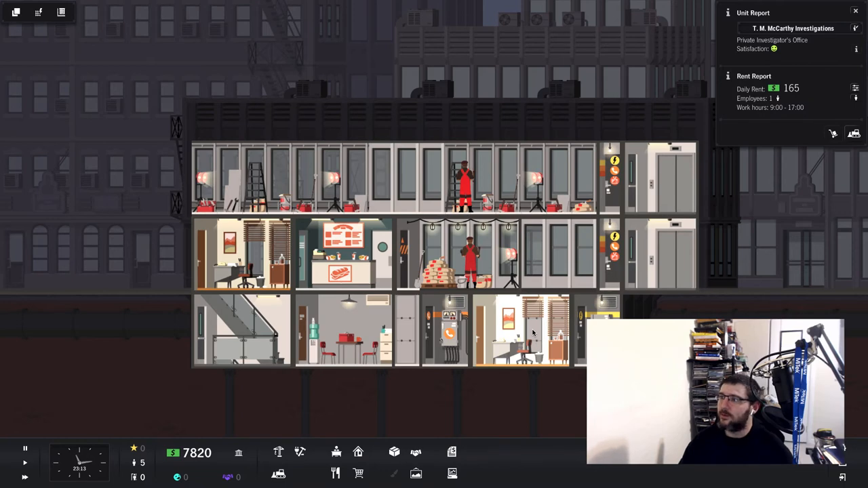
mouse_move(537, 345)
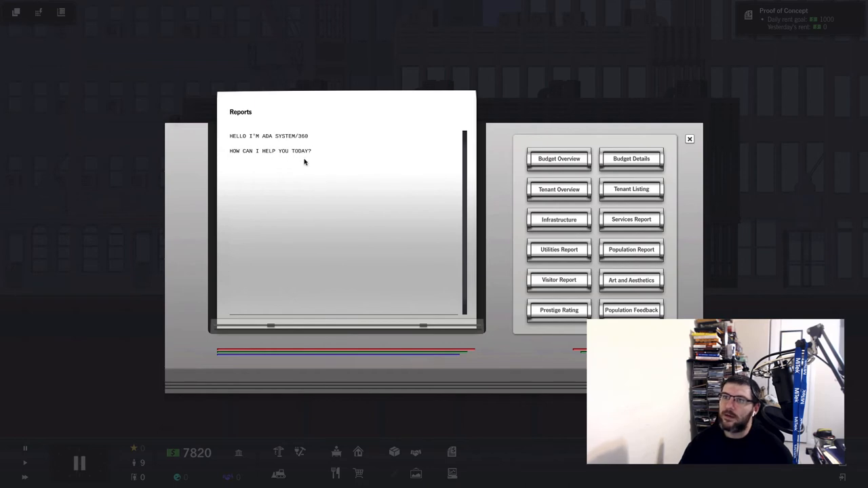
mouse_move(610, 174)
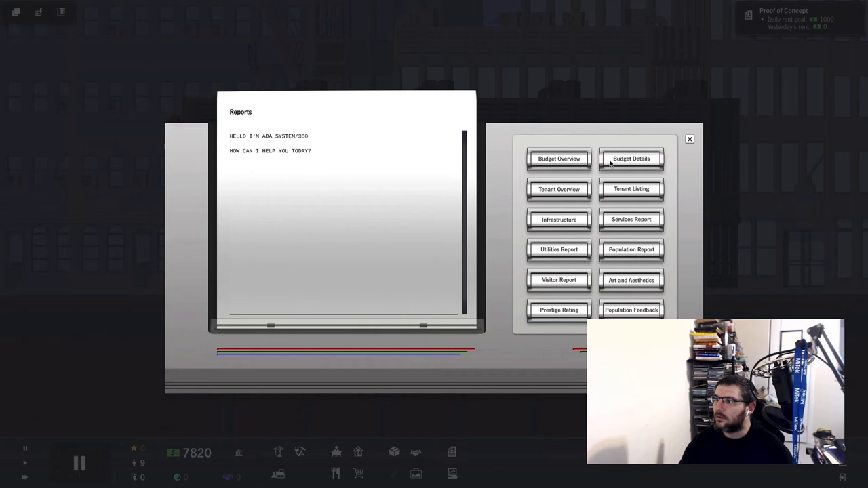
click(689, 138)
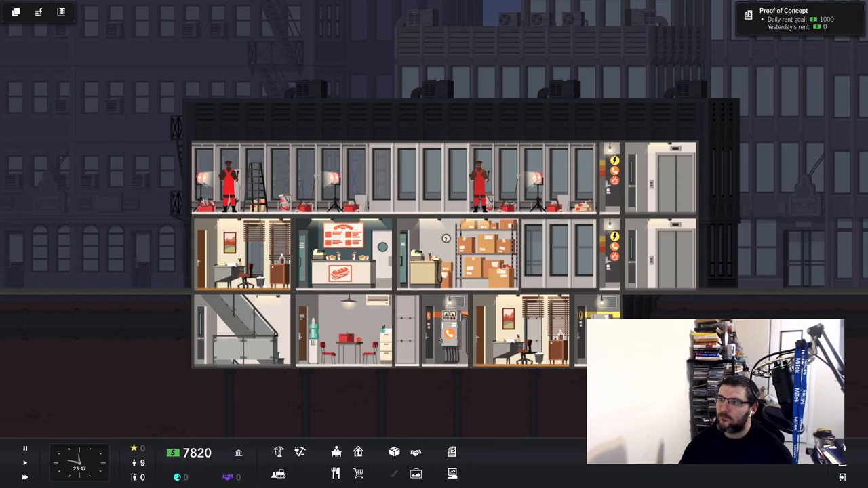
click(459, 255)
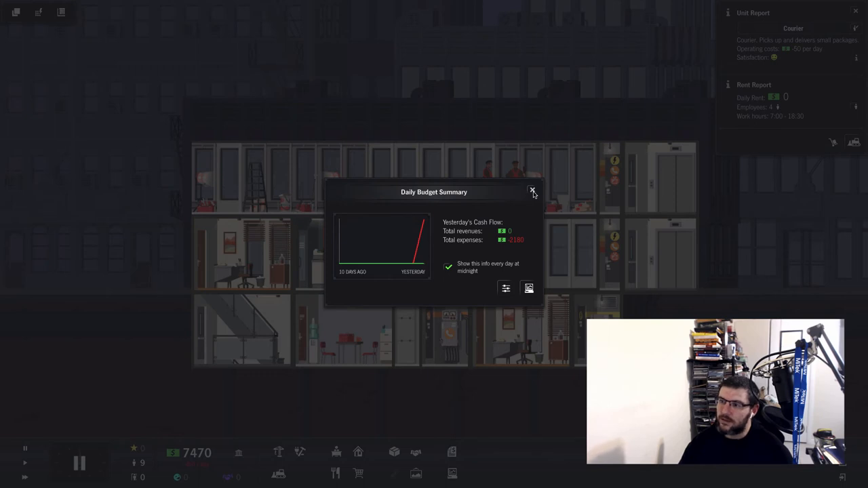
Dismiss the Daily Budget Summary showing yesterday's rent at 430.
click(533, 191)
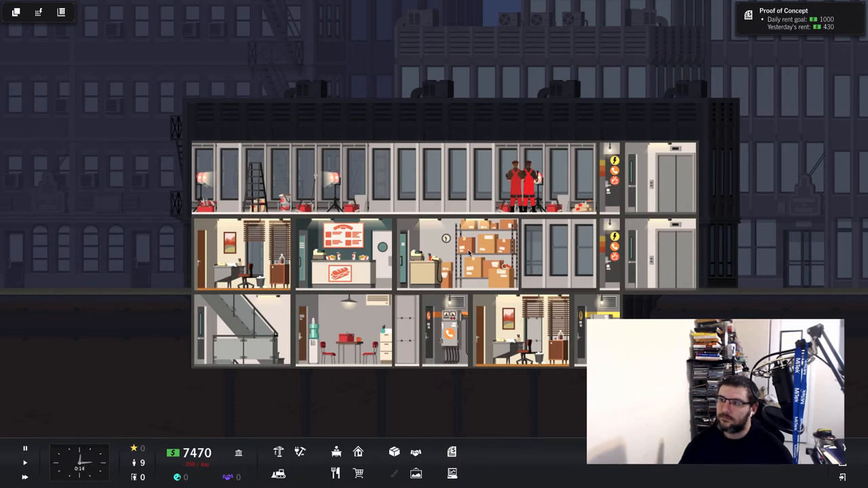
Review the investigator office's Unit Report, then place a Copy Center on the top floor.
click(241, 255)
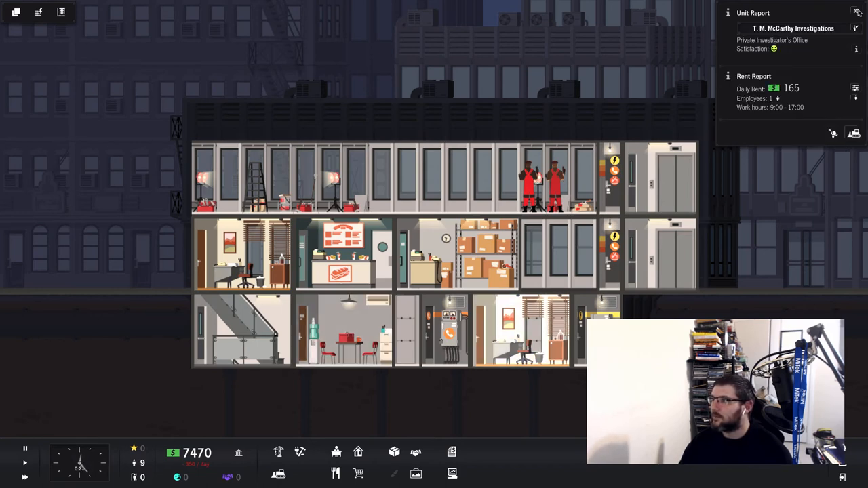
click(857, 12)
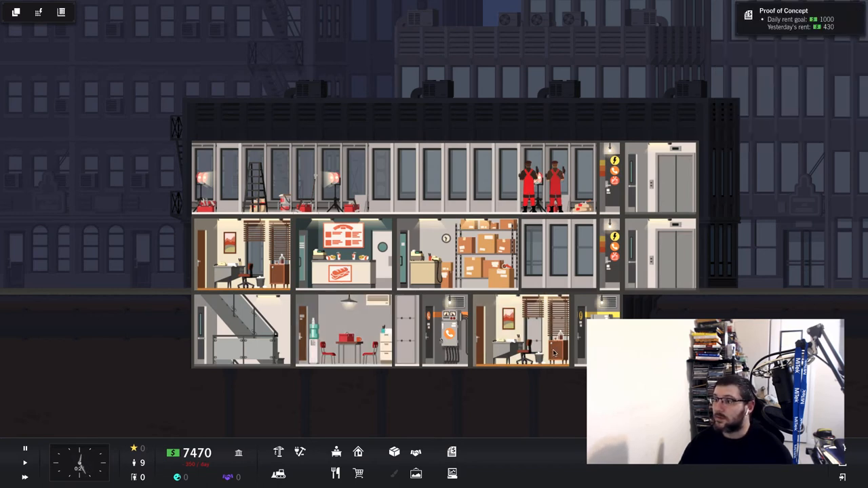
click(521, 333)
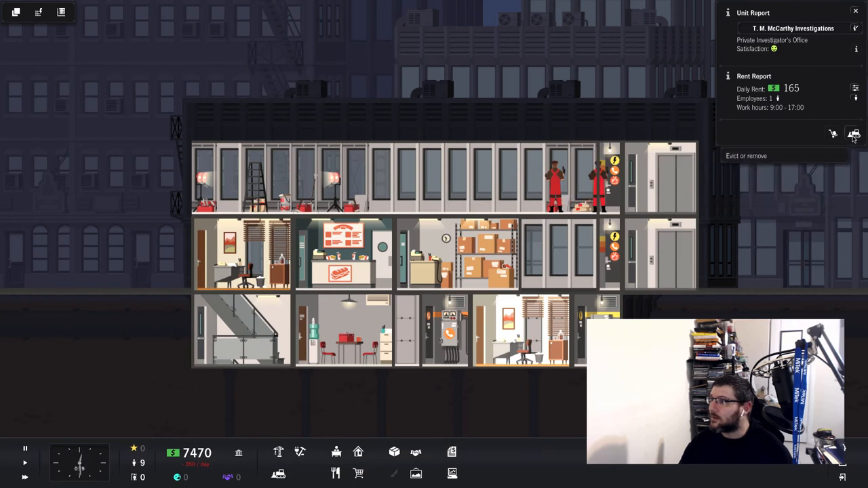
mouse_move(813, 102)
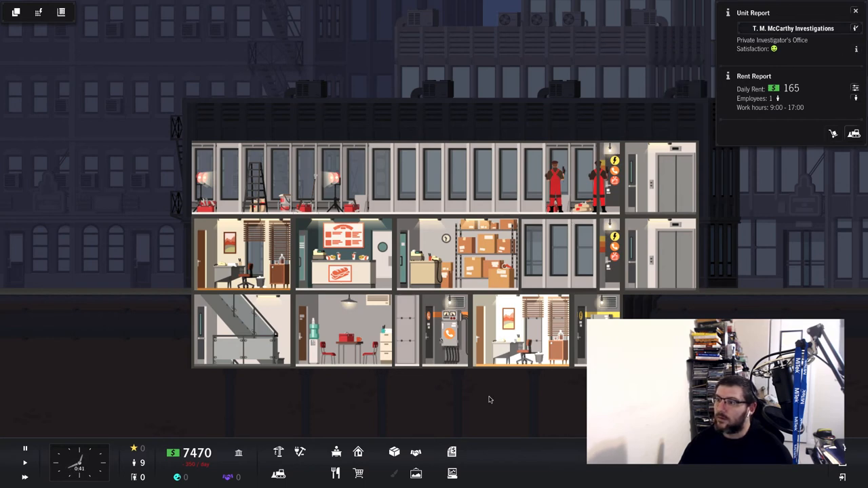
mouse_move(358, 453)
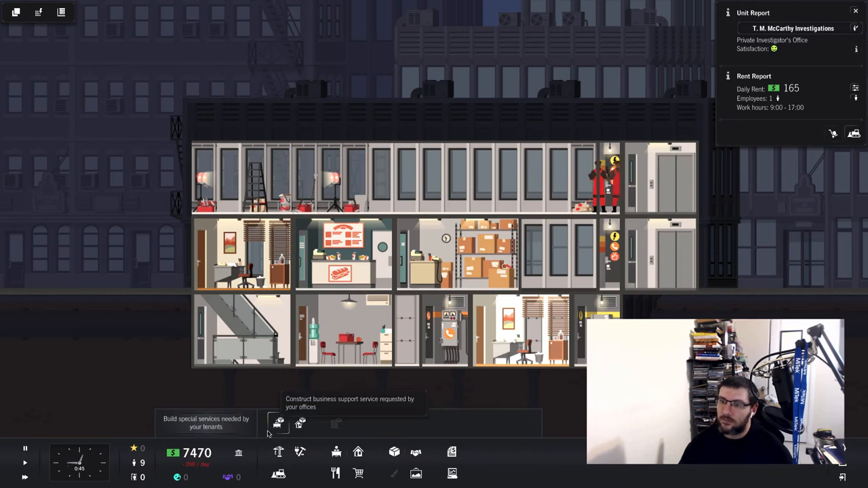
click(278, 423)
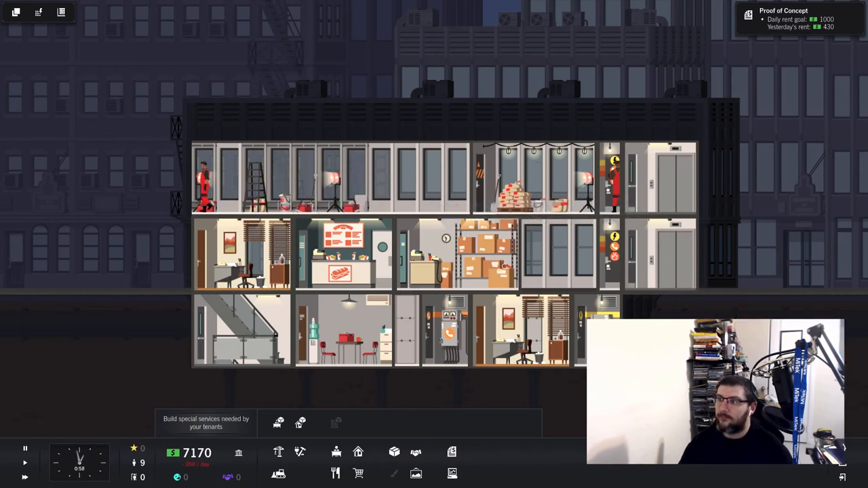
mouse_move(521, 332)
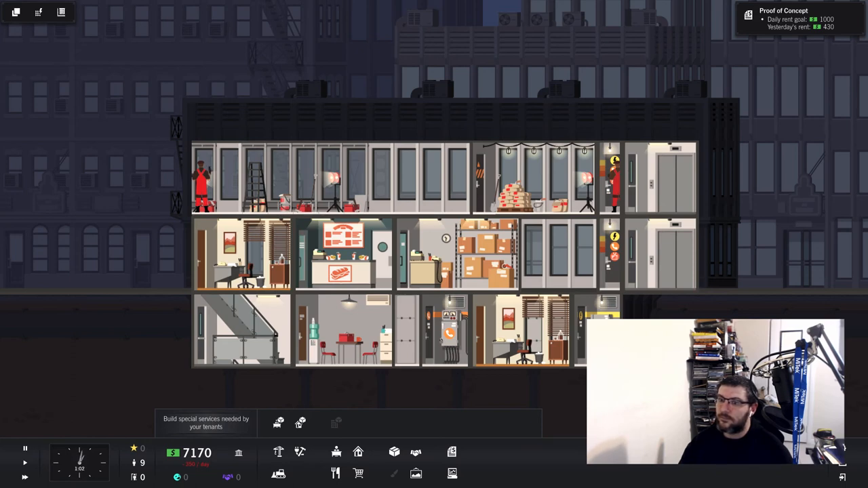
mouse_move(302, 424)
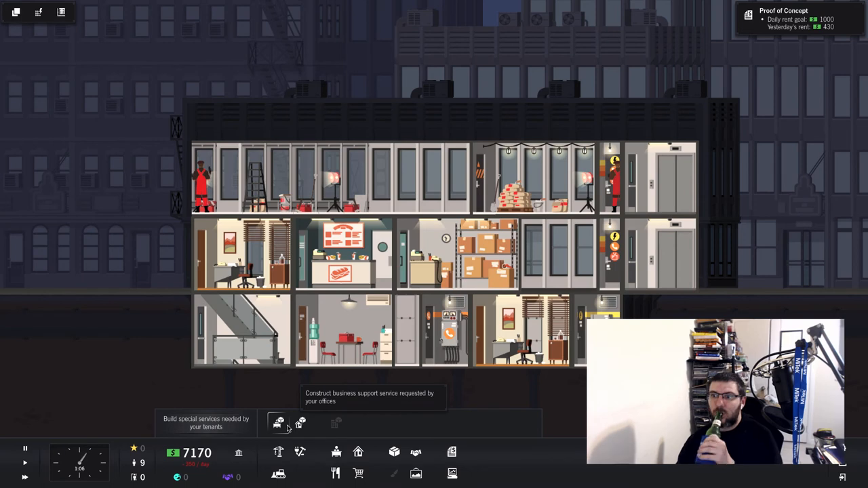
click(278, 423)
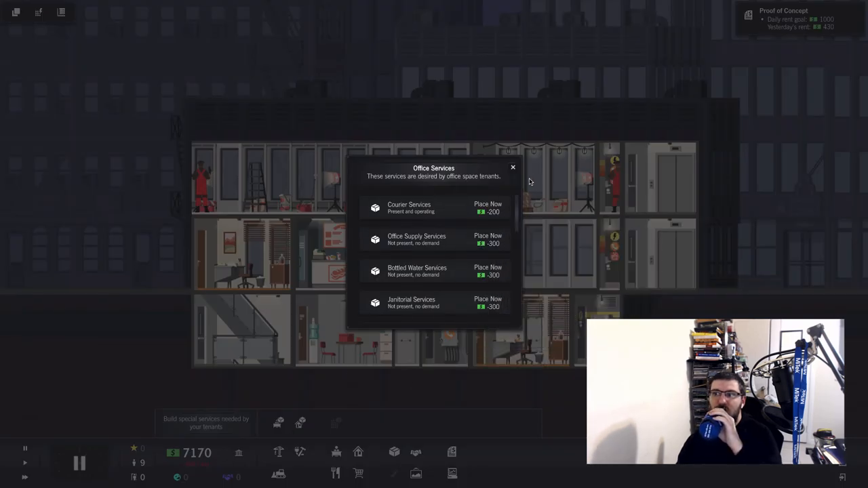
click(512, 168)
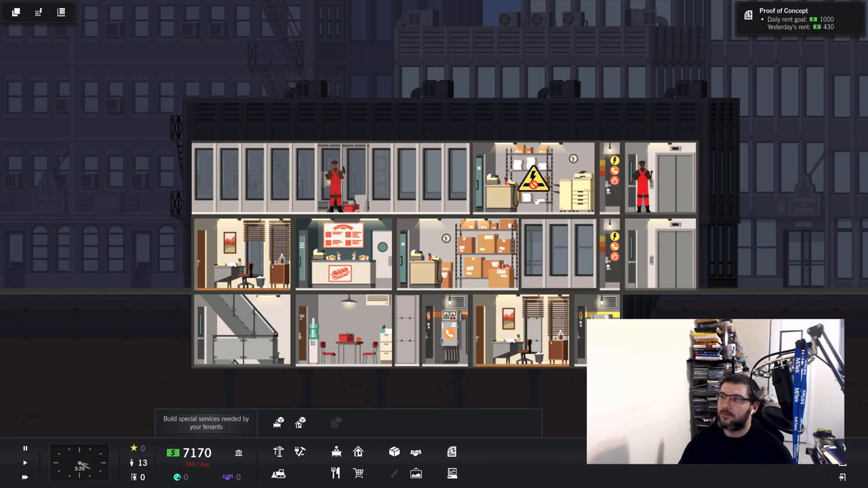
click(534, 178)
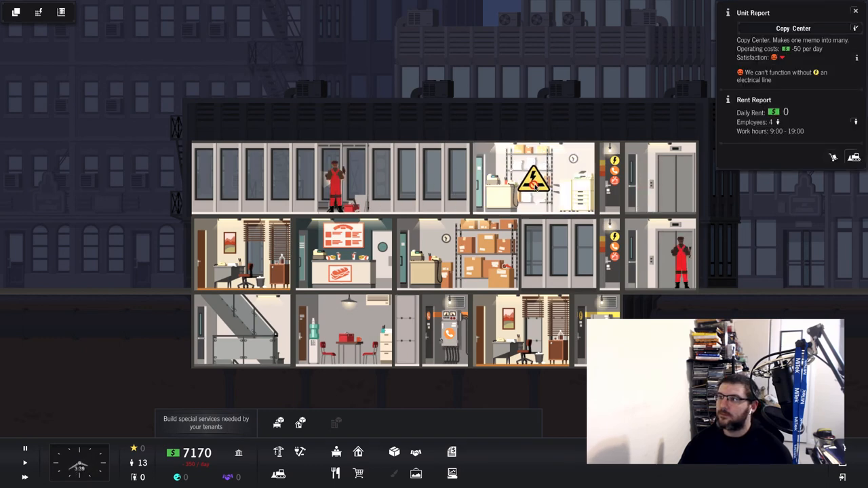
click(855, 11)
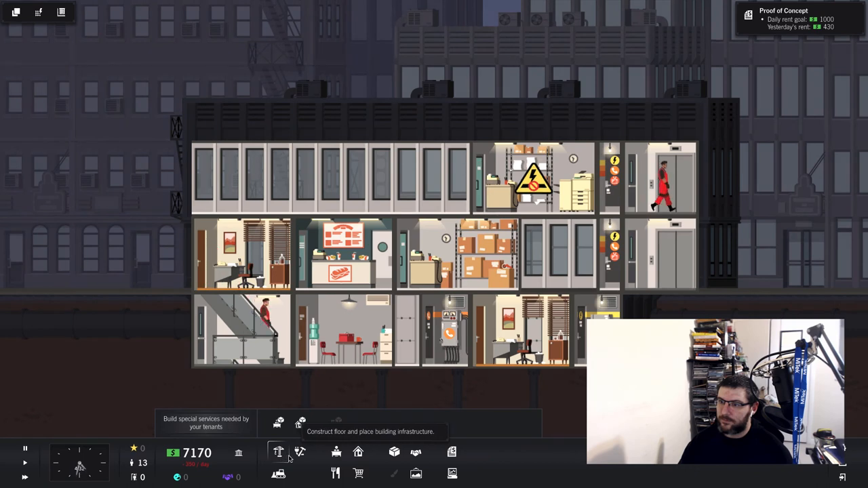
Lay electrical lines, then extend phone lines along the floors to the top-floor copy center.
click(278, 453)
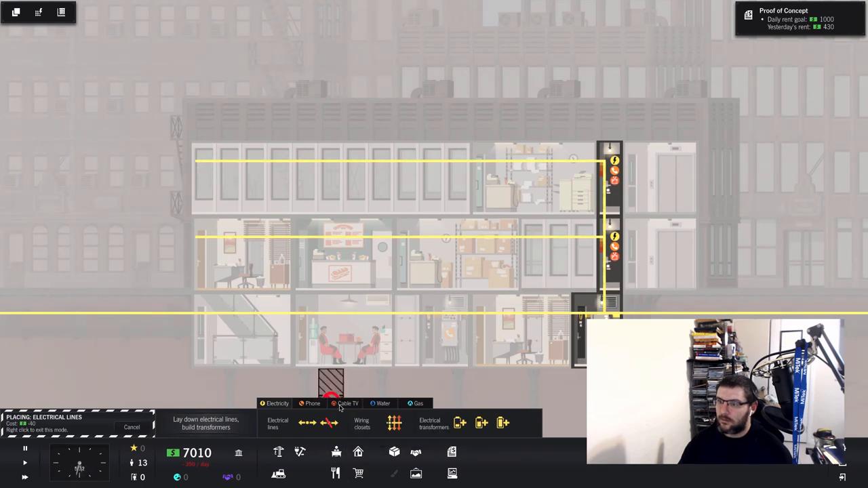
click(312, 404)
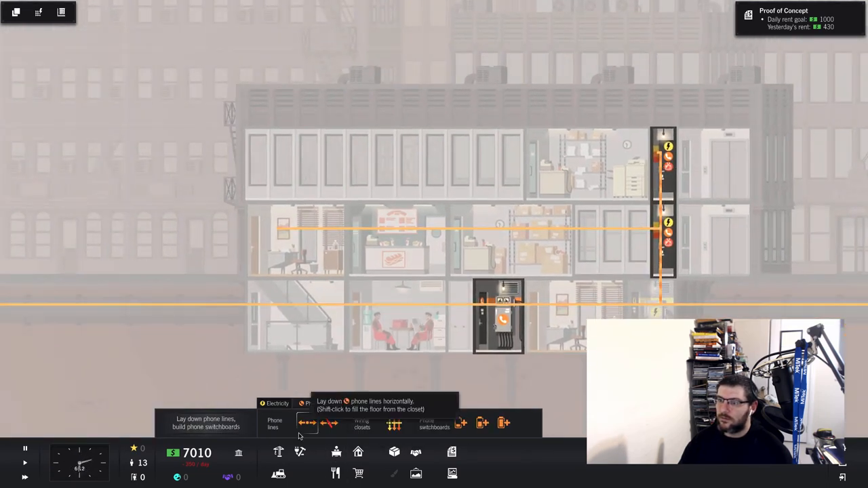
click(306, 423)
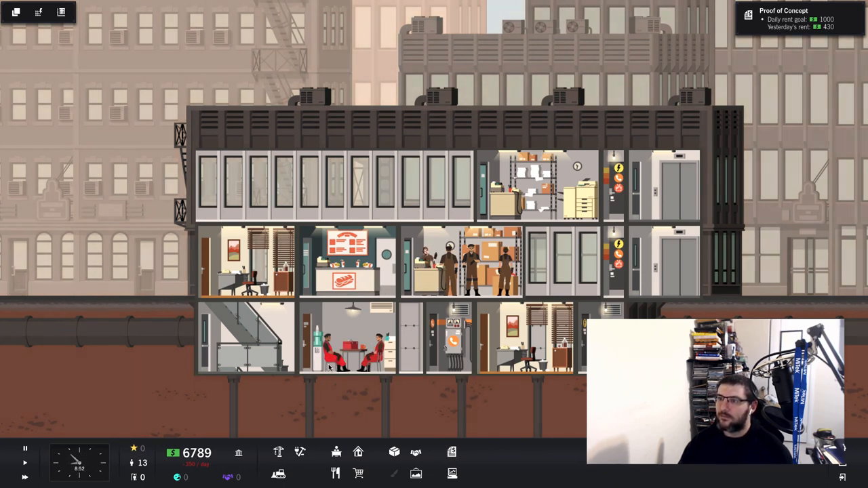
click(328, 350)
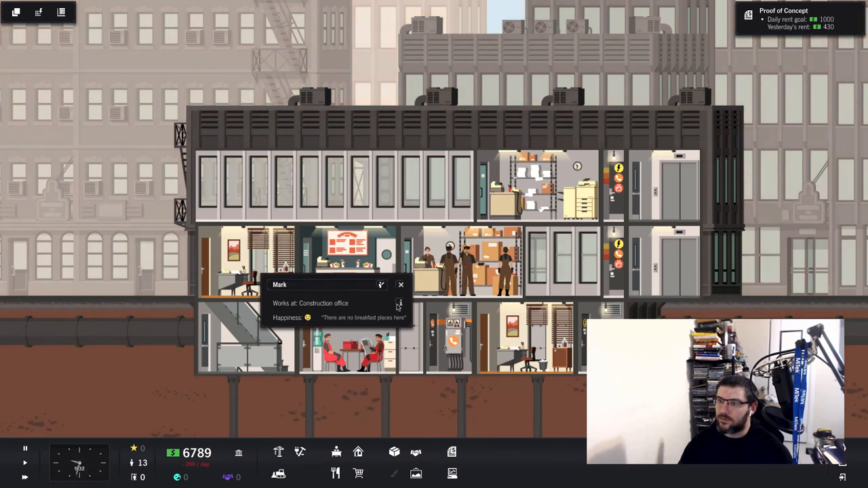
click(401, 285)
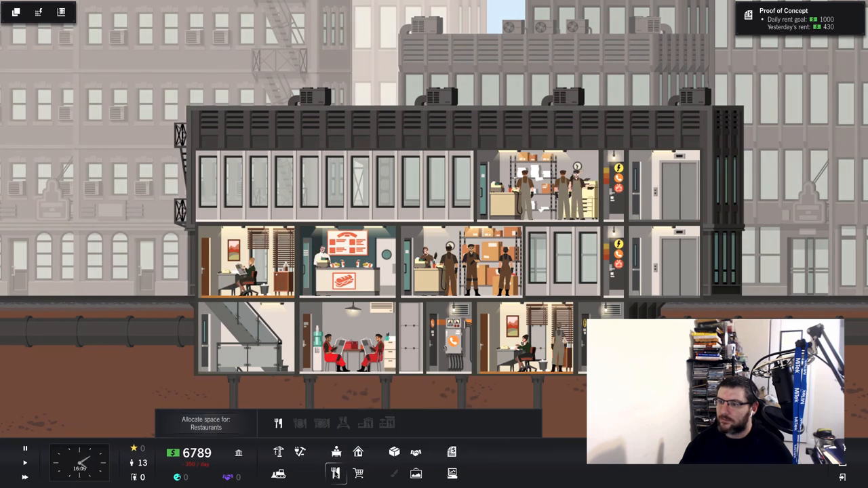
Allocate a Small Restaurant space on the top floor, bringing funds to 6,664.
click(278, 423)
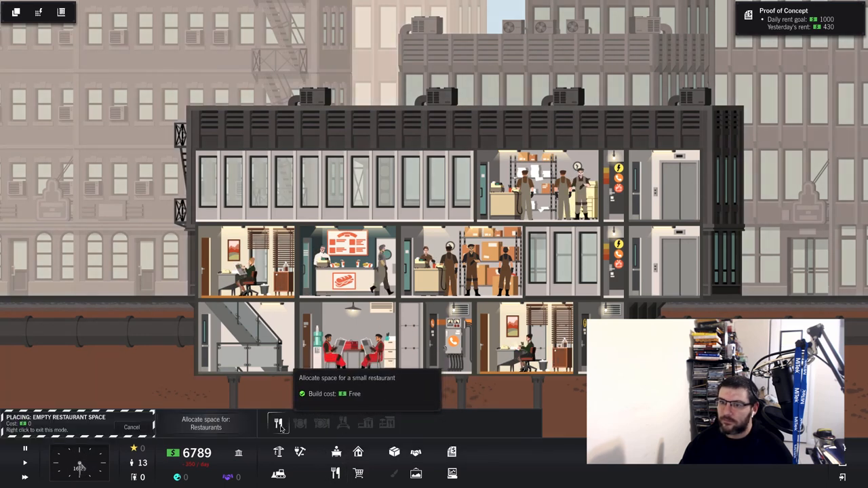
click(420, 187)
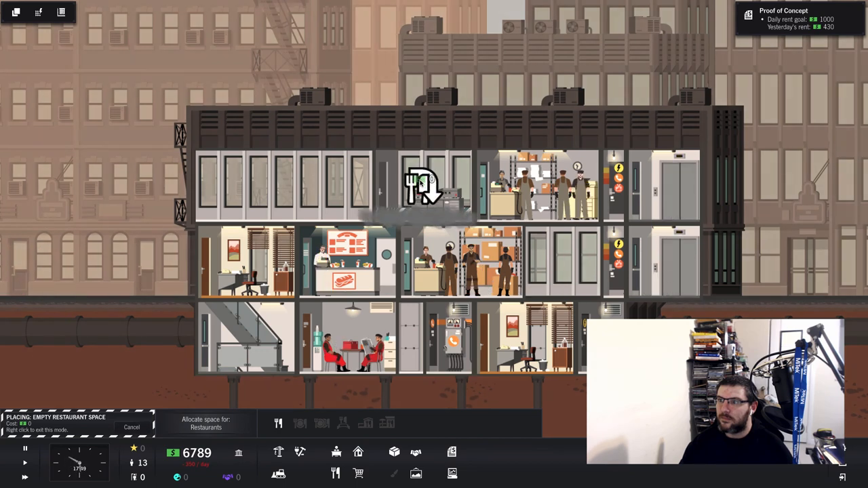
click(423, 188)
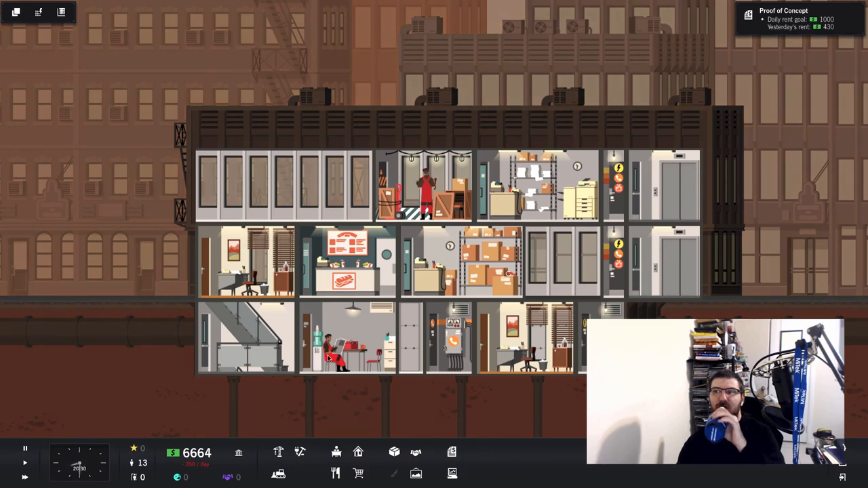
Check Mark the worker's mood popup and close it.
click(331, 346)
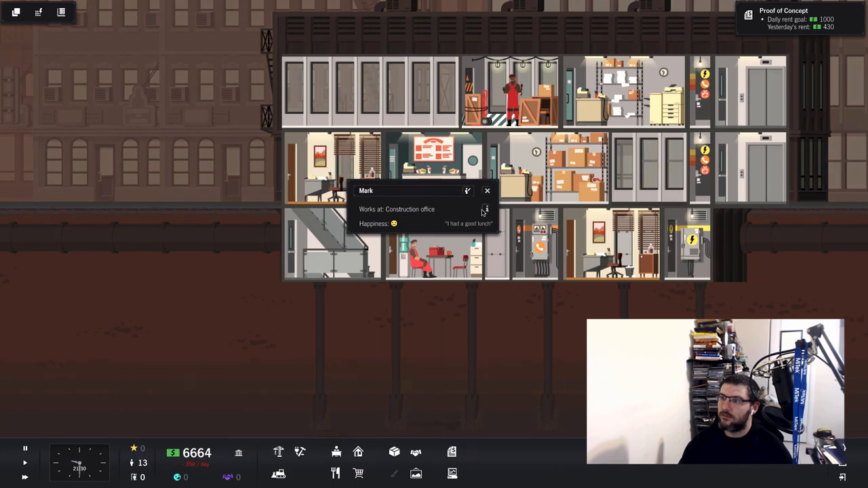
click(488, 189)
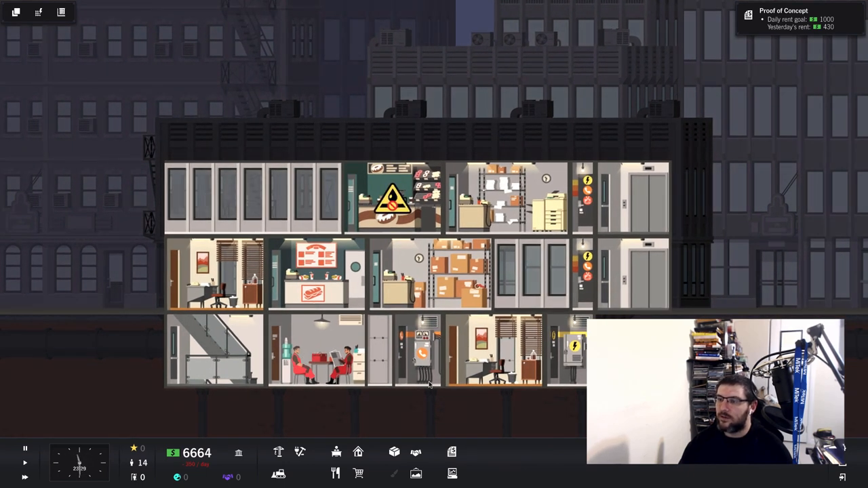
Enter water pipe laying mode and dismiss the Daily Budget Summary (rent 525, funds 6,359).
click(300, 451)
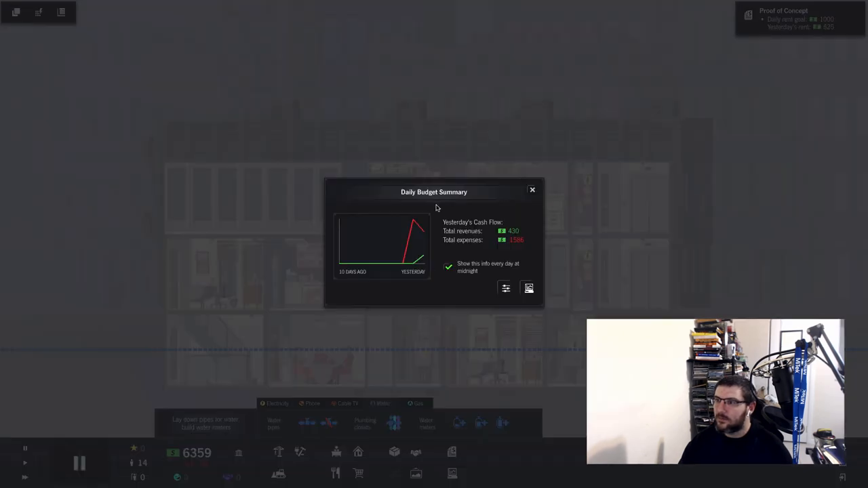
mouse_move(519, 240)
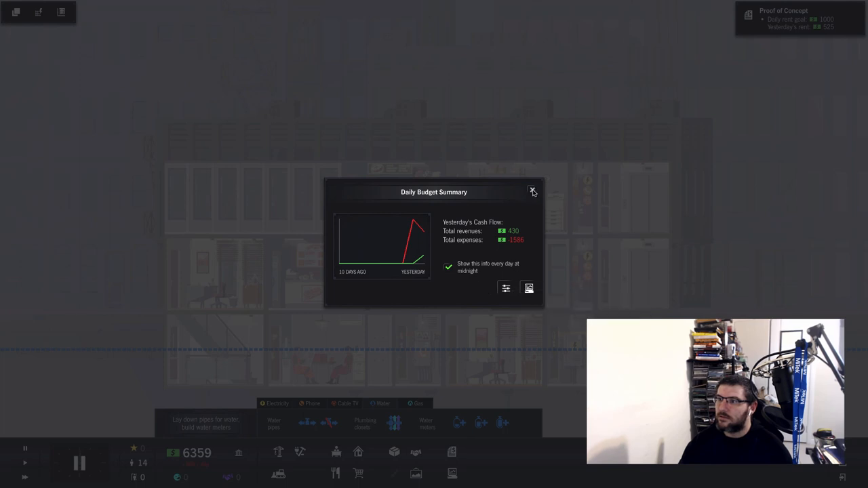
click(533, 189)
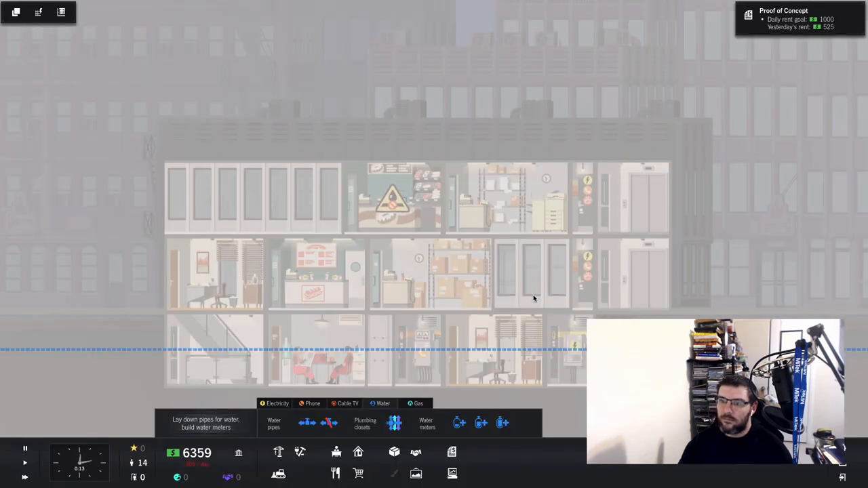